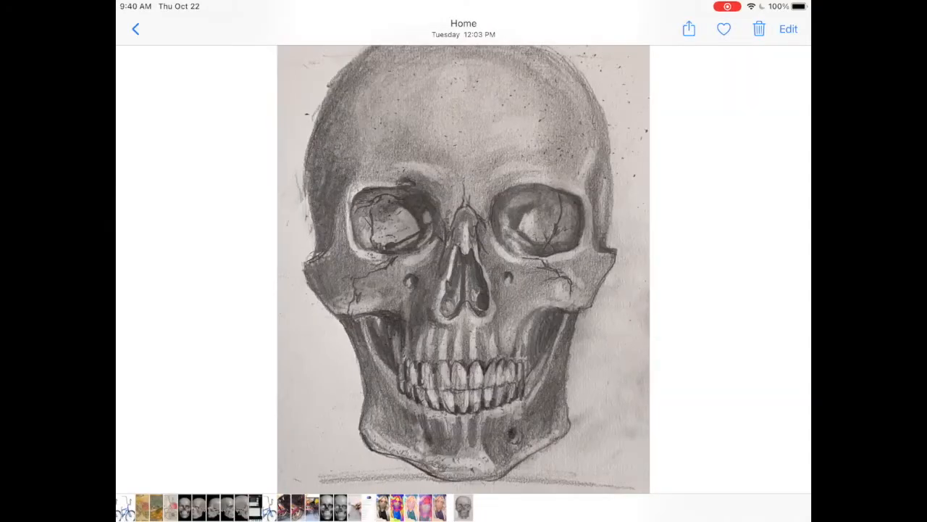
Step: Edit the pencil skull photo in Photos and bring up its filter options
{"action": "left_click", "coordinate": [787, 29]}
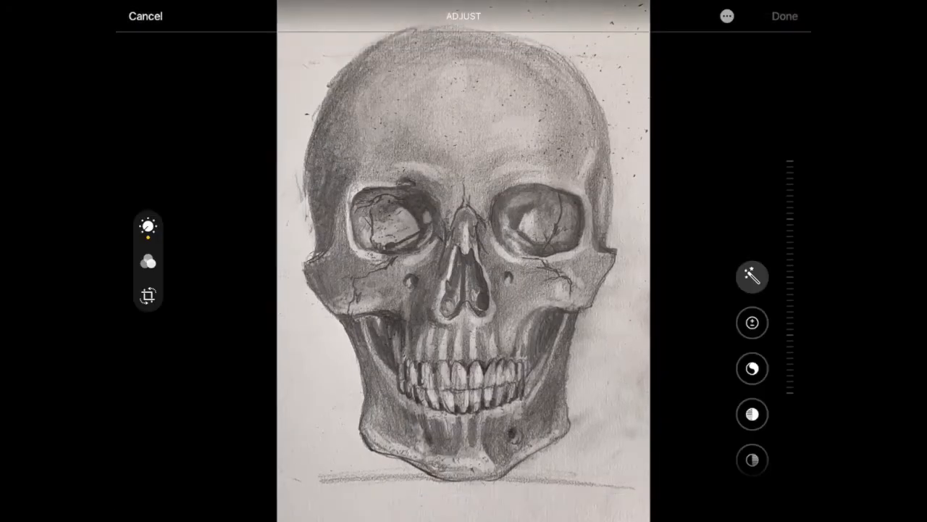
{"action": "left_click", "coordinate": [147, 262]}
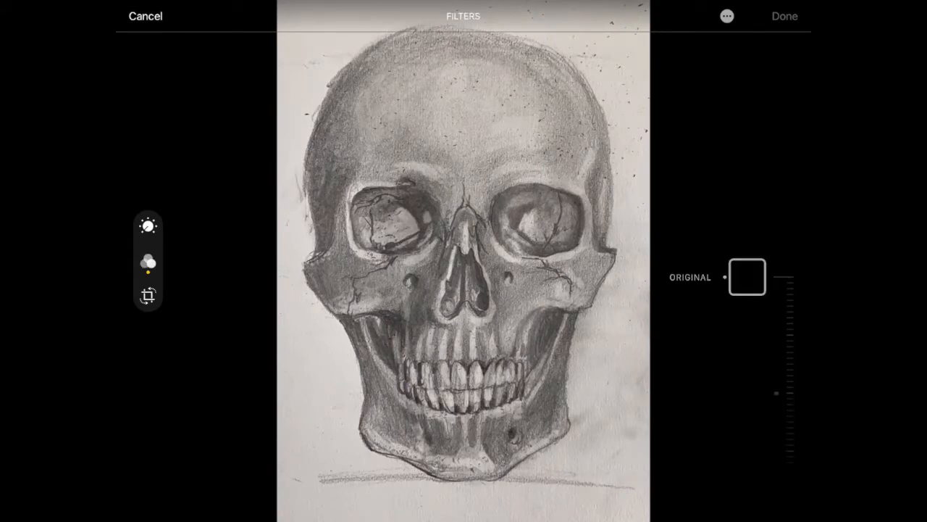
{"action": "left_click", "coordinate": [747, 276]}
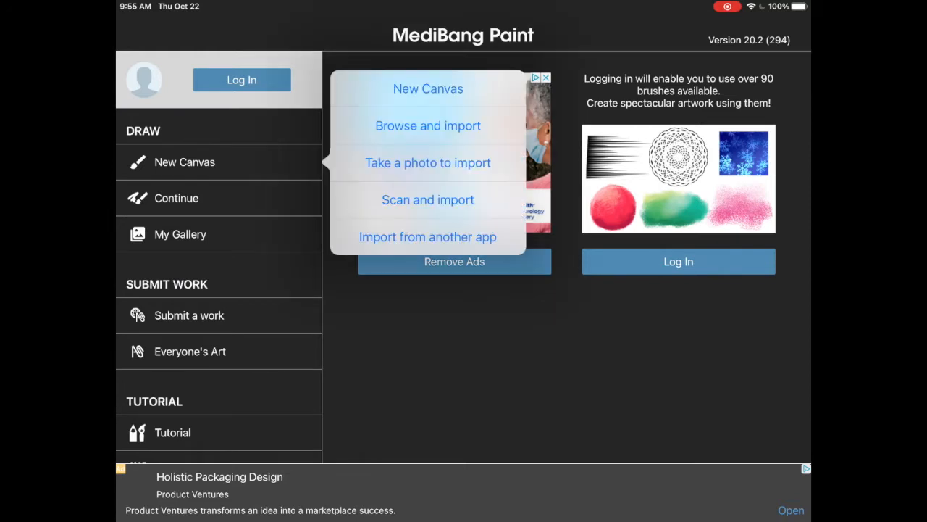
Step: Create a new blank canvas of 8.50 × 10.98 inches at 350 dpi
{"action": "left_click", "coordinate": [428, 88]}
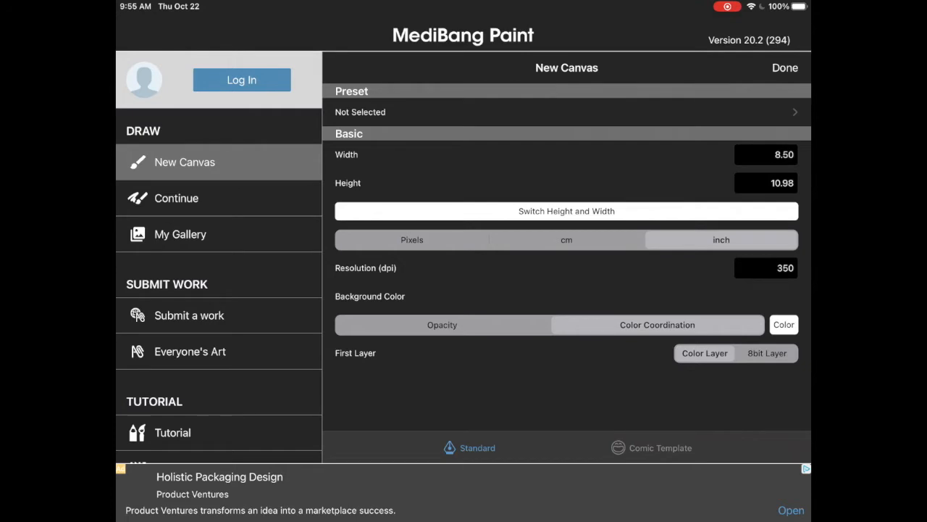
{"action": "left_click", "coordinate": [784, 67]}
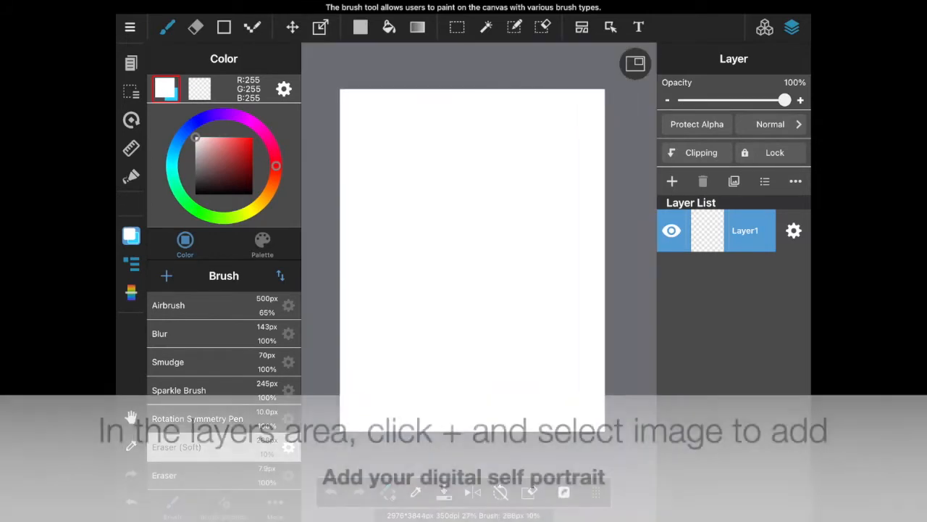
Step: Add the masked self-portrait as a layer without extracting lineart, then scale it up
{"action": "left_click", "coordinate": [672, 181]}
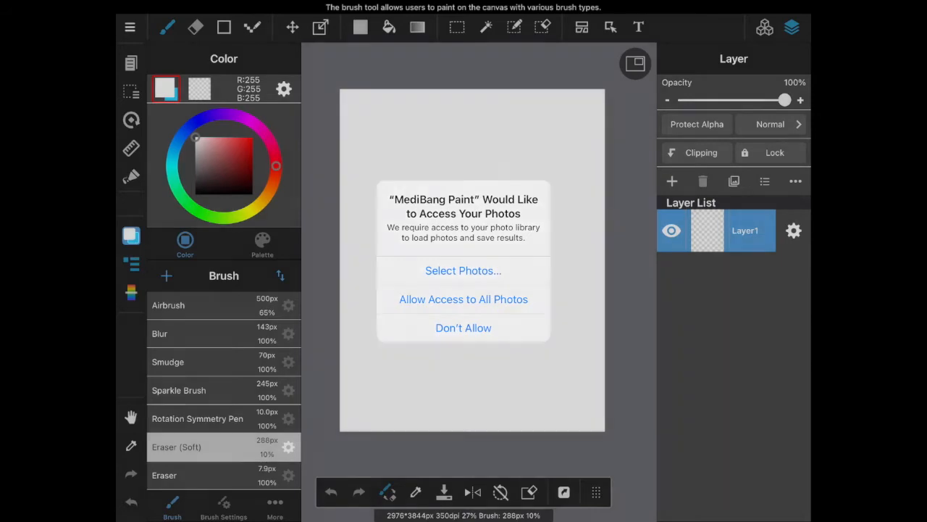
{"action": "left_click", "coordinate": [463, 298]}
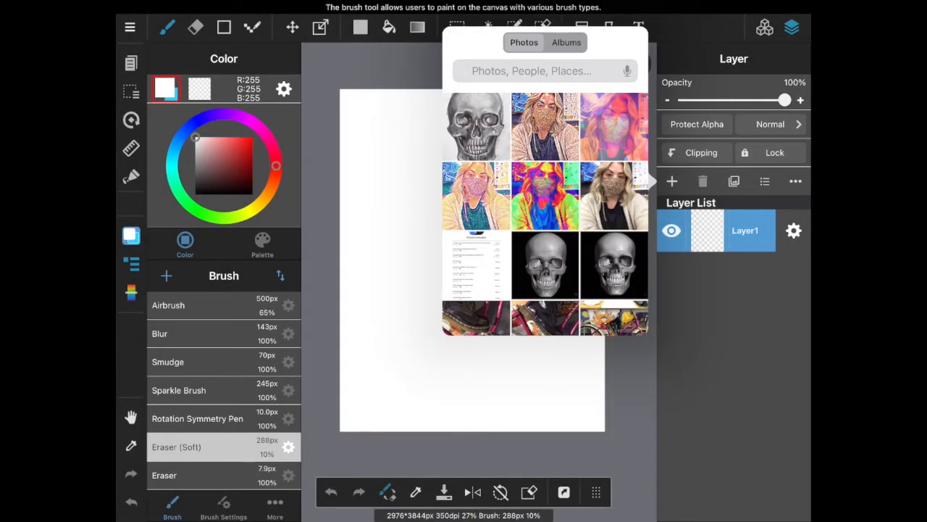
{"action": "left_click", "coordinate": [613, 195]}
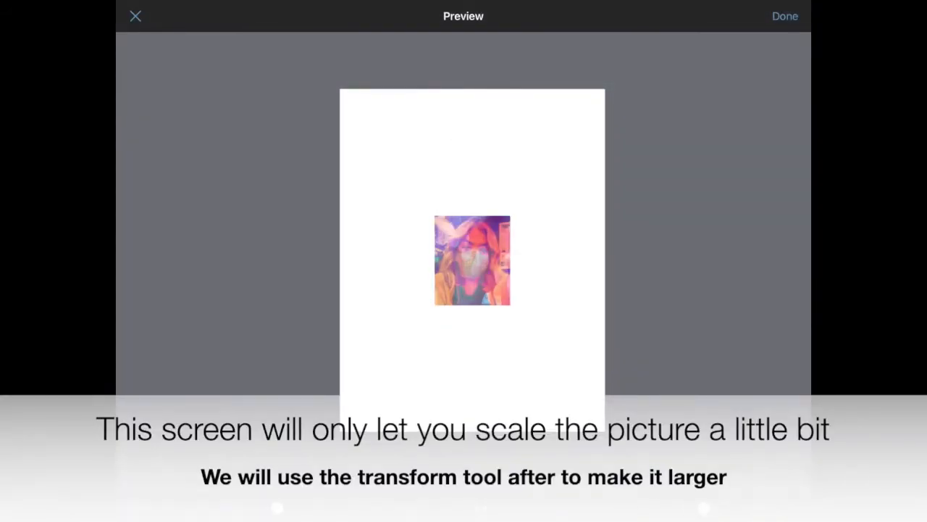
{"action": "left_click", "coordinate": [785, 16]}
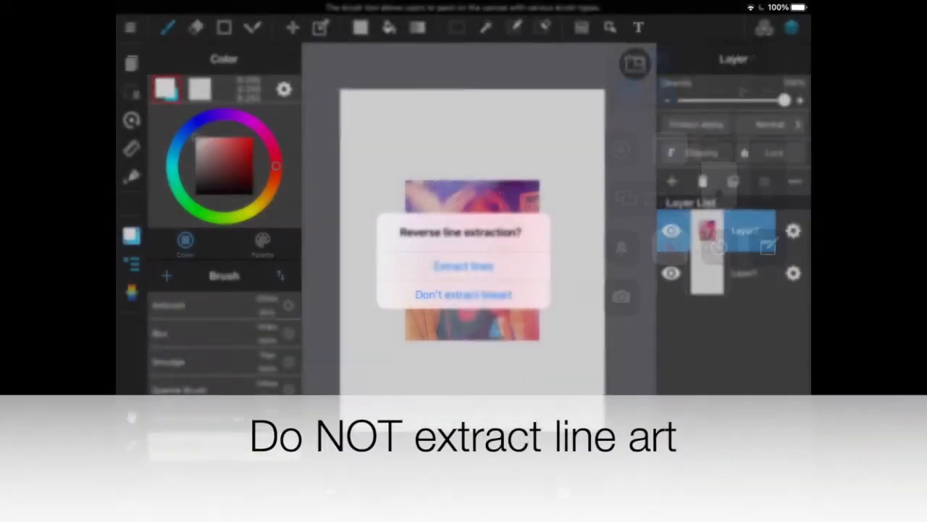
{"action": "left_click", "coordinate": [463, 295]}
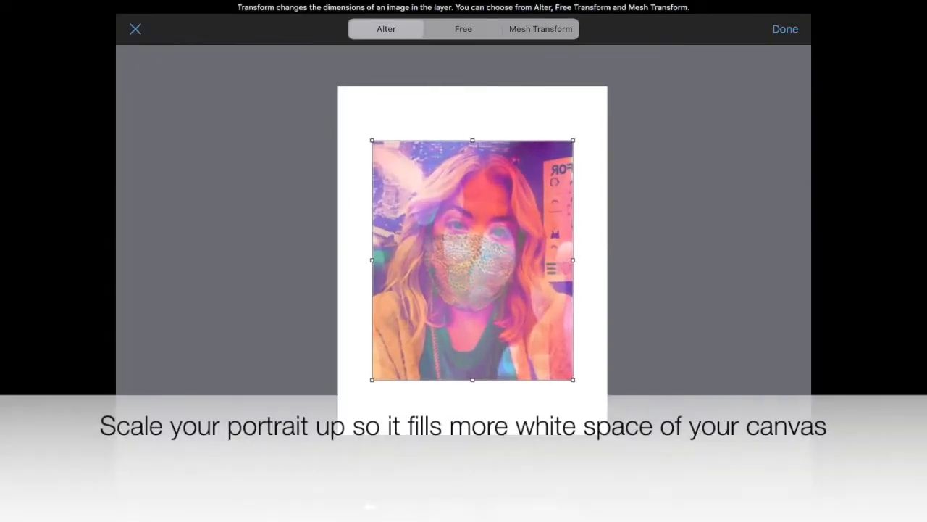
{"action": "left_click_drag", "start_coordinate": [572, 379], "coordinate": [590, 401]}
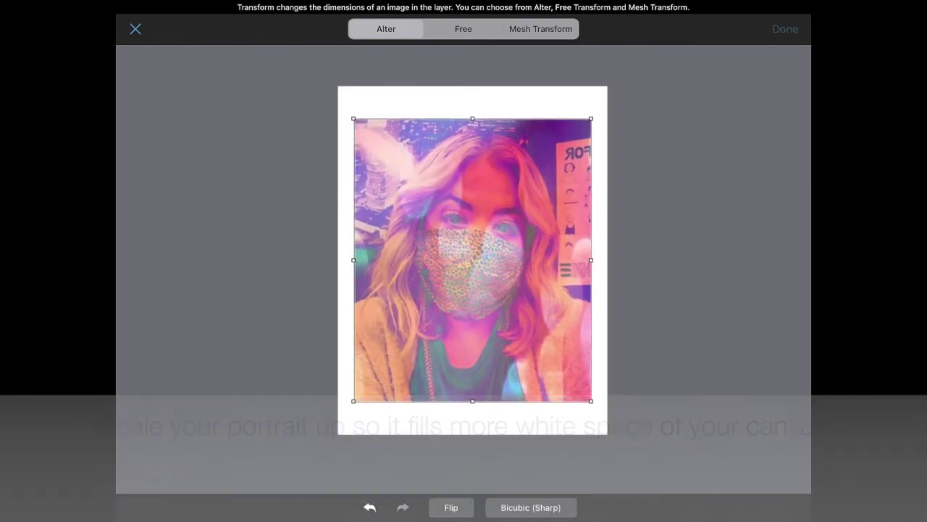
{"action": "left_click", "coordinate": [784, 29]}
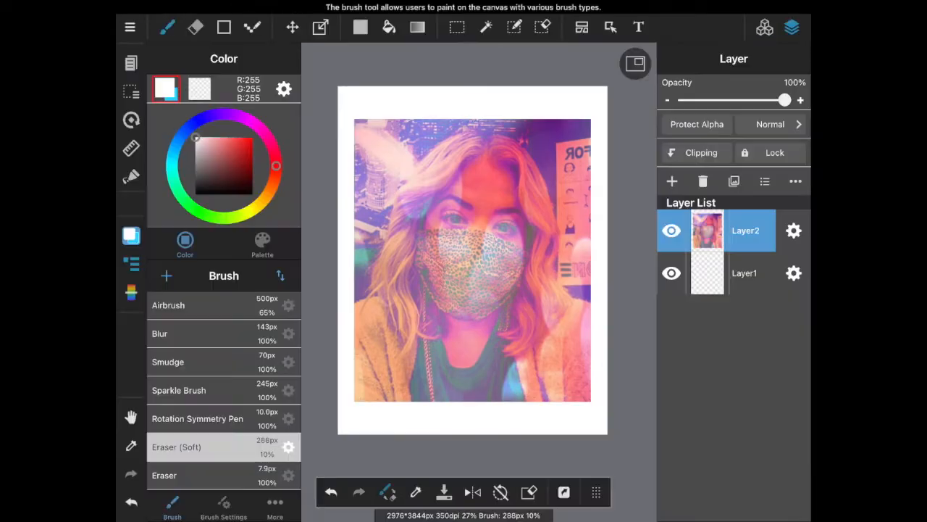
Step: Add the pencil skull as a new layer without lineart, enlarged and tilted over the face
{"action": "left_click", "coordinate": [671, 181]}
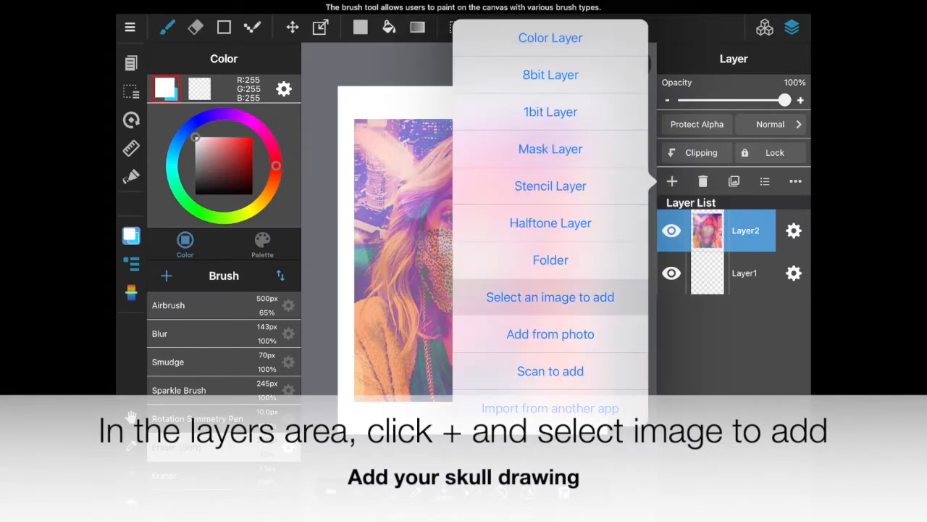
{"action": "left_click", "coordinate": [550, 296]}
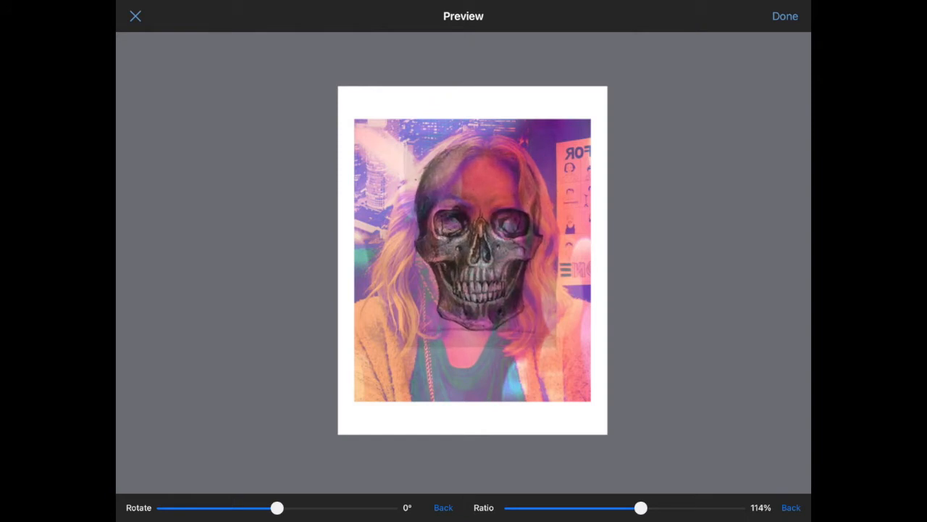
{"action": "left_click_drag", "start_coordinate": [640, 507], "coordinate": [646, 507]}
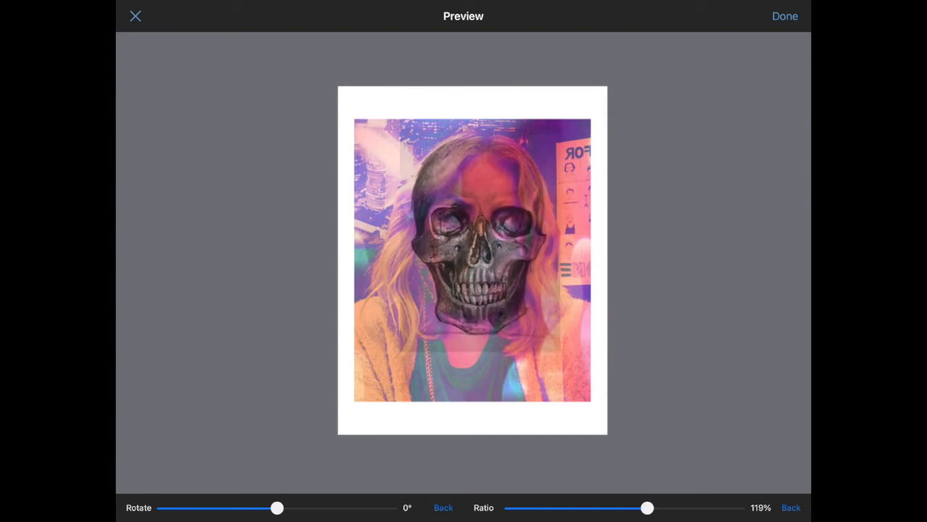
{"action": "left_click", "coordinate": [785, 16]}
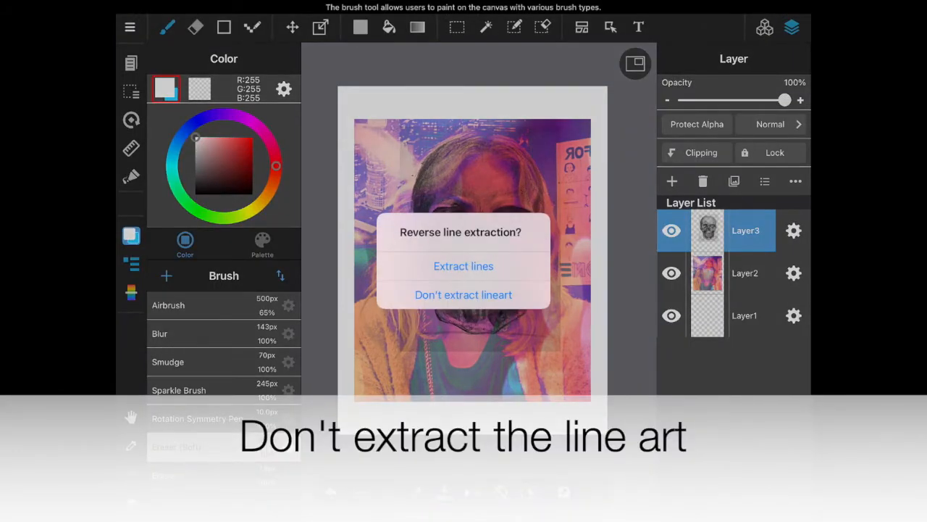
{"action": "left_click", "coordinate": [463, 294]}
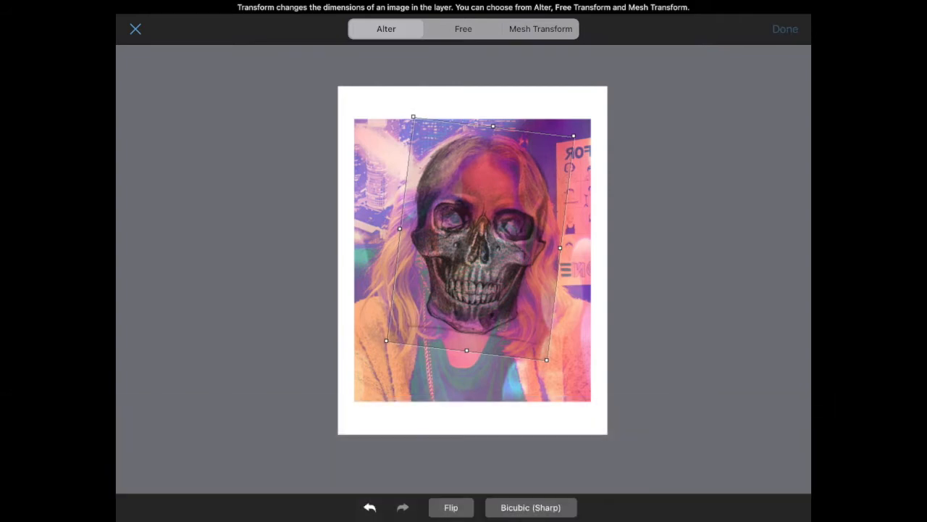
{"action": "left_click", "coordinate": [785, 29]}
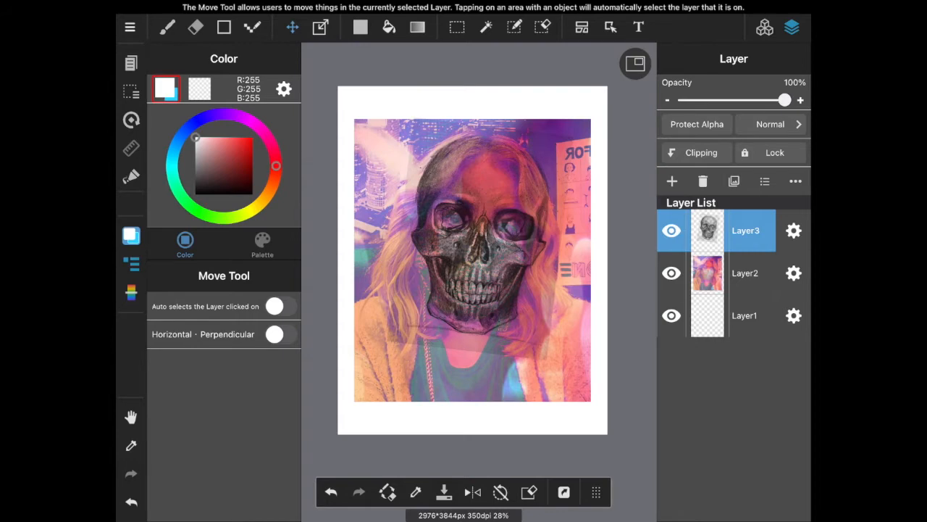
Step: Align the skull with the face, erase its right half with Eraser (Soft), then select Layer2
{"action": "left_click_drag", "start_coordinate": [784, 100], "coordinate": [765, 99]}
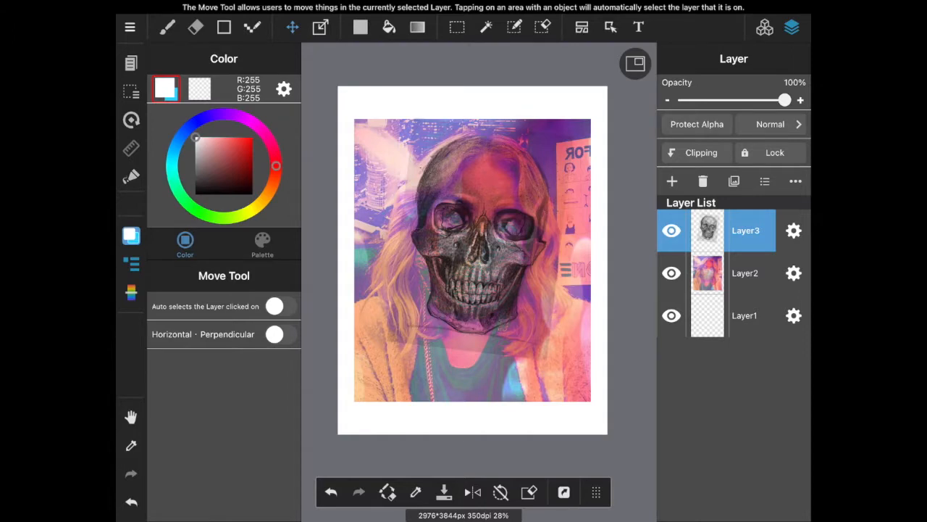
{"action": "left_click_drag", "start_coordinate": [786, 100], "coordinate": [764, 100]}
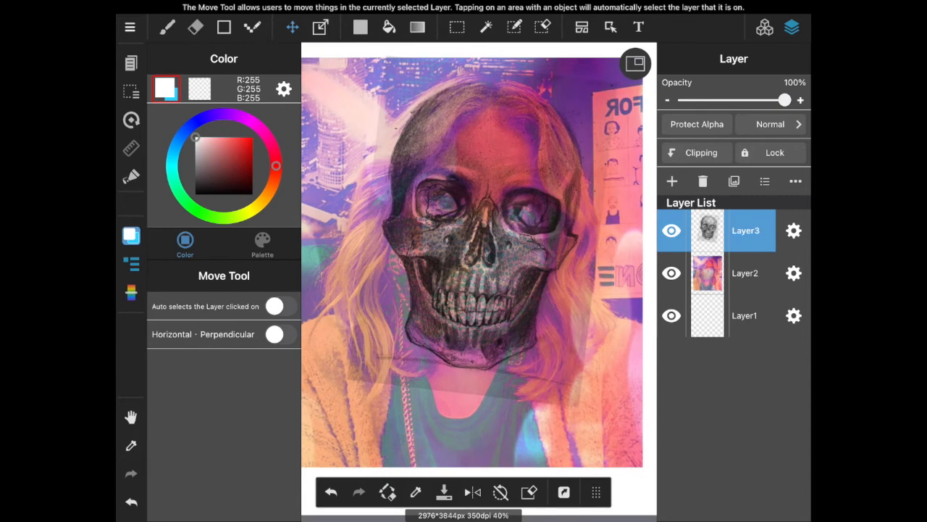
{"action": "left_click", "coordinate": [166, 27]}
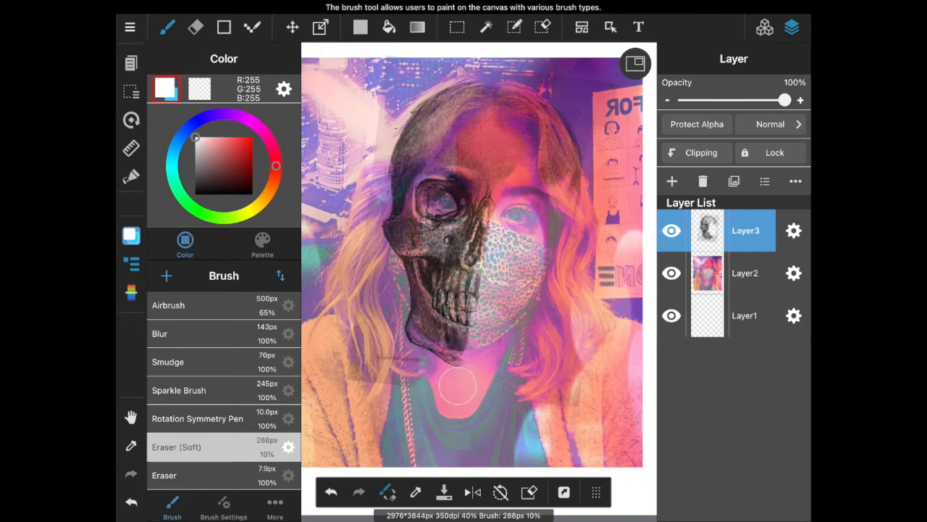
{"action": "left_click", "coordinate": [745, 272]}
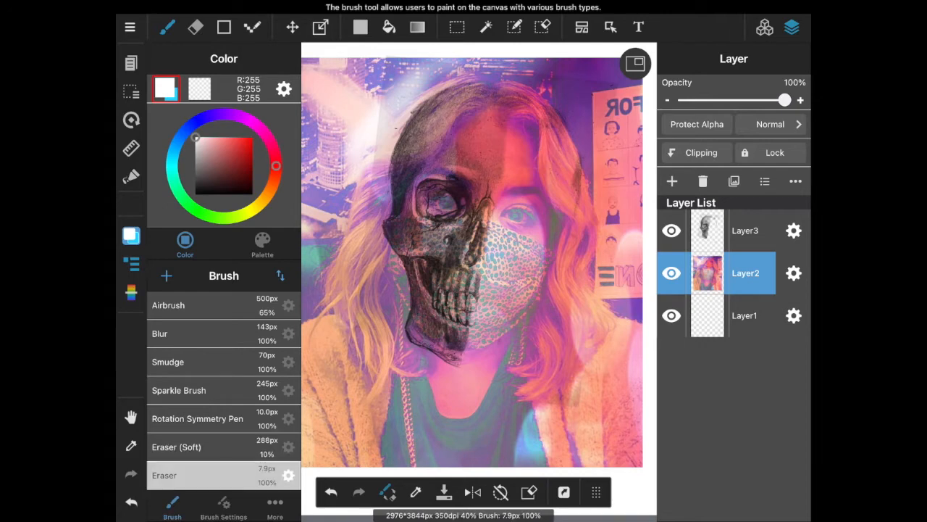
Step: Set Eraser (Soft) opacity to 40% and erase the portrait's background on the skull side
{"action": "left_click", "coordinate": [176, 446]}
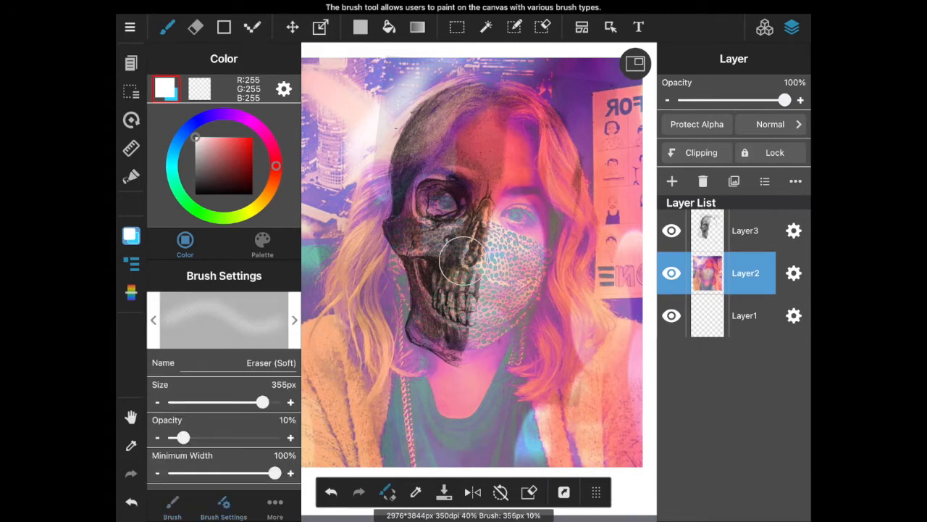
{"action": "left_click_drag", "start_coordinate": [182, 437], "coordinate": [214, 437]}
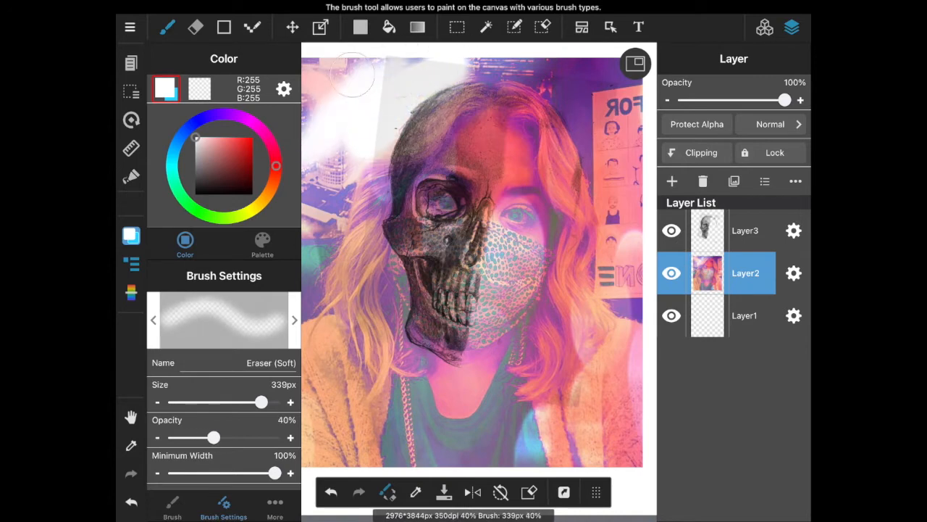
{"action": "left_click_drag", "start_coordinate": [355, 76], "coordinate": [386, 64]}
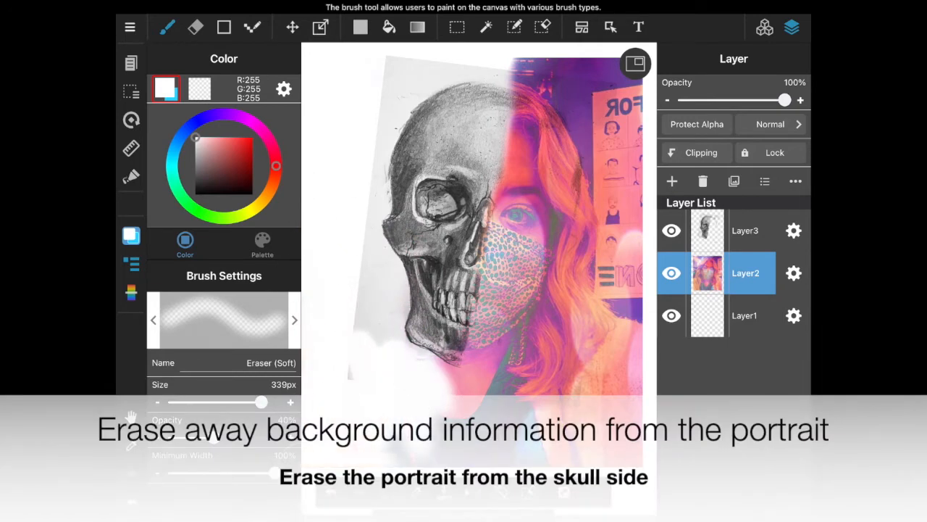
Step: Erase stray background on the skull layer, then more portrait background on Layer2
{"action": "left_click", "coordinate": [745, 231]}
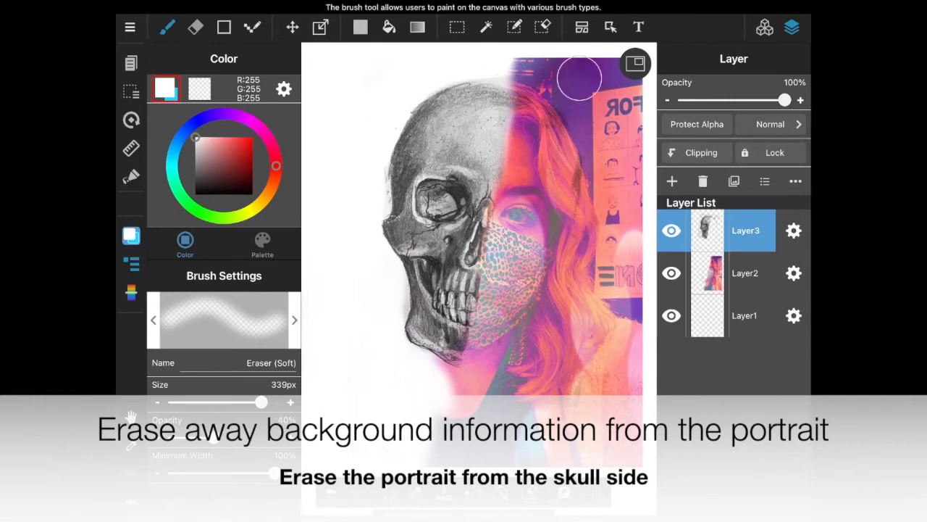
{"action": "left_click_drag", "start_coordinate": [580, 78], "coordinate": [386, 297]}
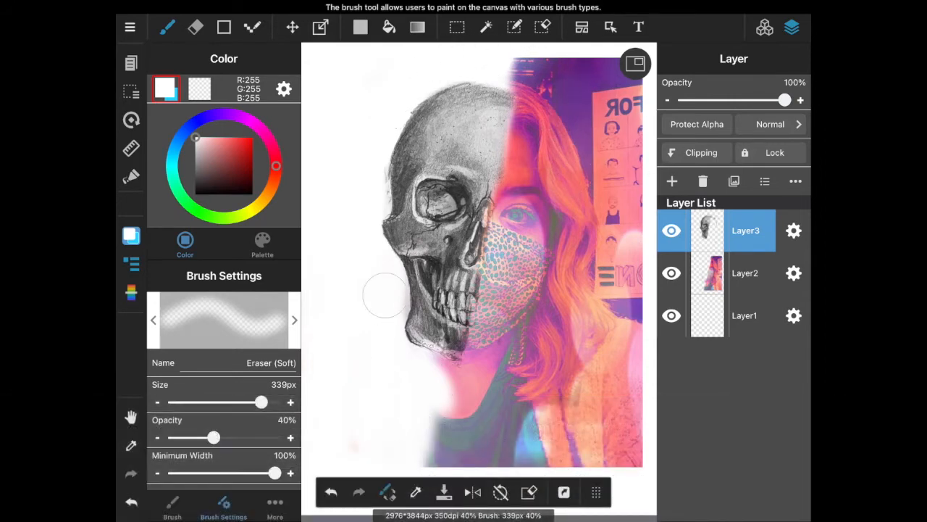
{"action": "left_click", "coordinate": [744, 273]}
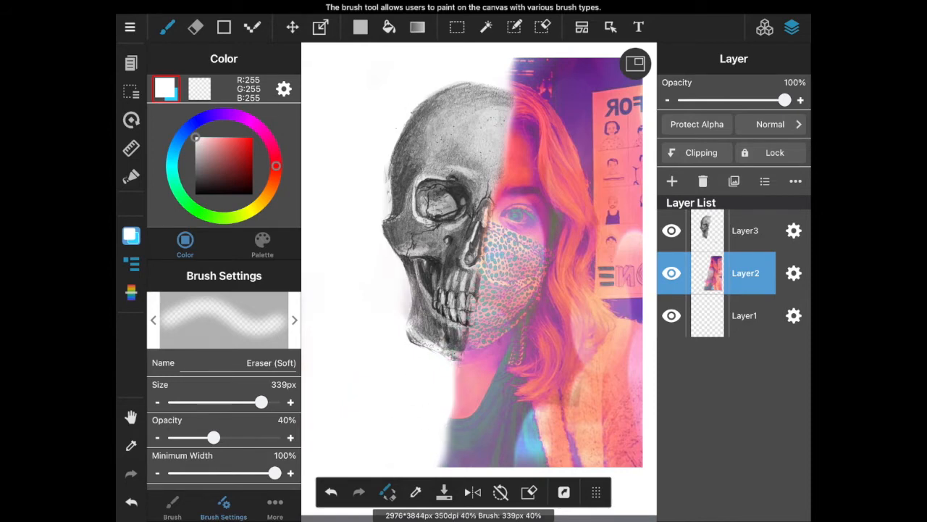
{"action": "left_click", "coordinate": [616, 279]}
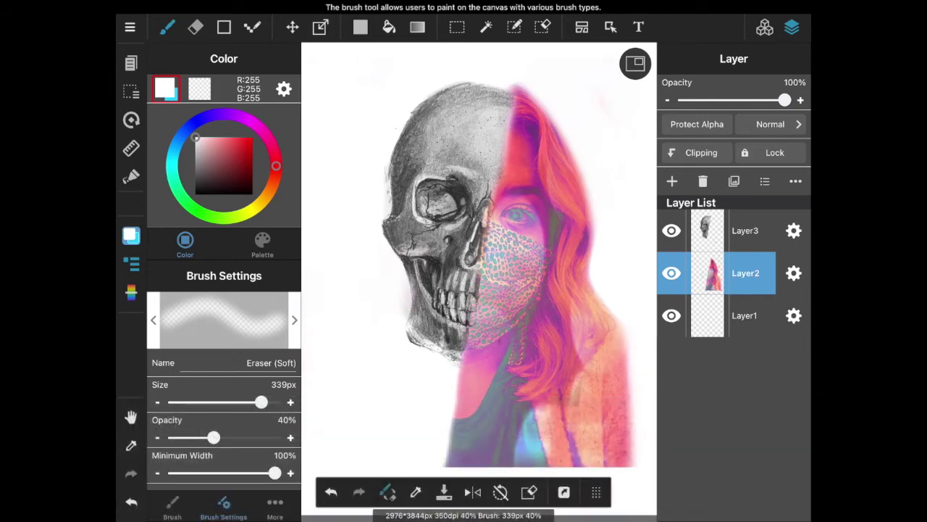
{"action": "left_click", "coordinate": [318, 27]}
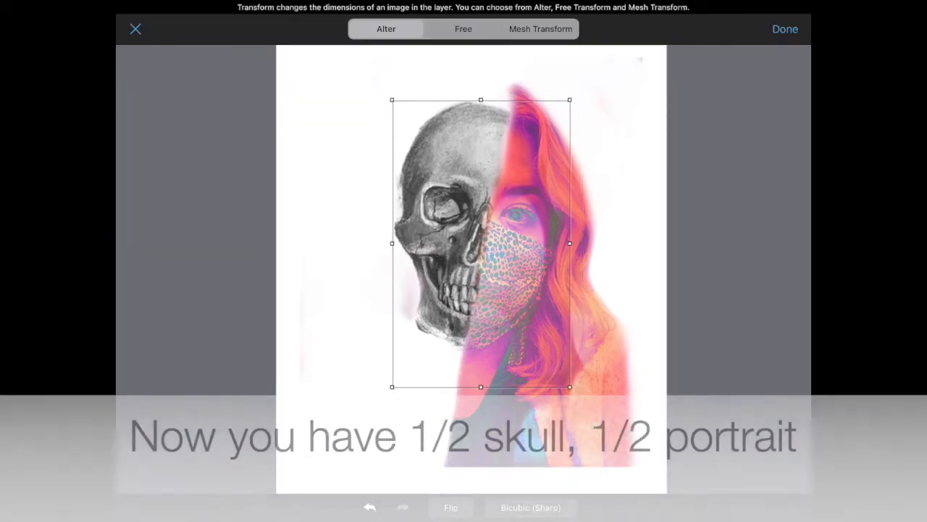
Step: Close the Transform screen and switch over to Anatomy 3D Atlas
{"action": "left_click", "coordinate": [785, 29]}
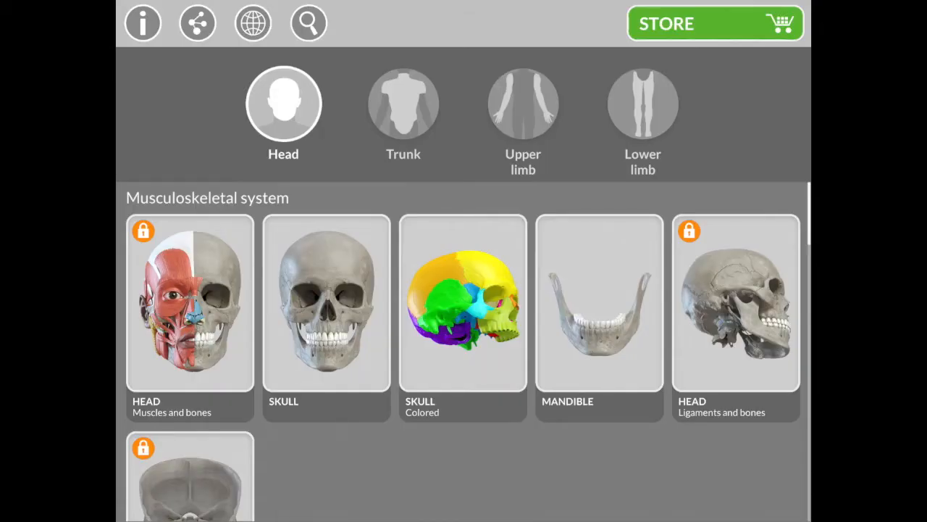
Step: Open the Trunk category's TRUNK Bones model to show the skeleton torso
{"action": "scroll", "scroll_direction": "down", "scroll_amount": 3}
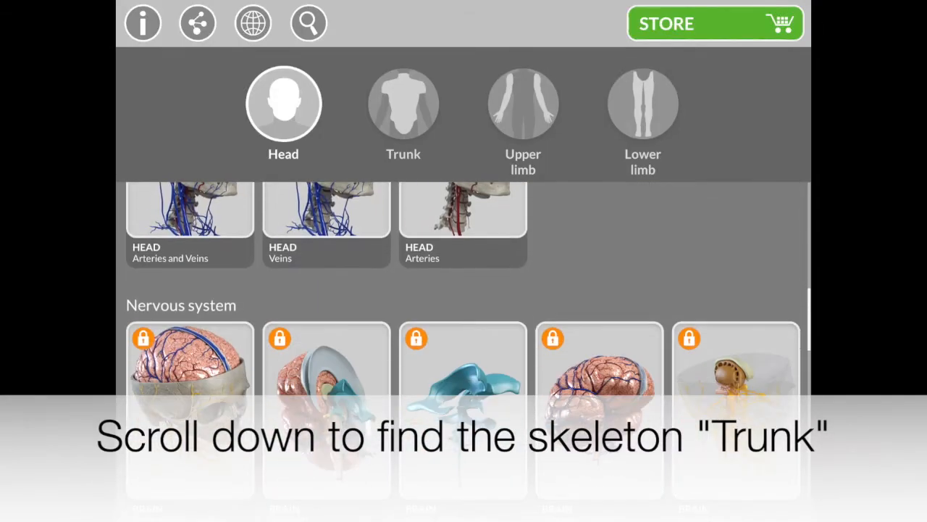
{"action": "left_click", "coordinate": [403, 102]}
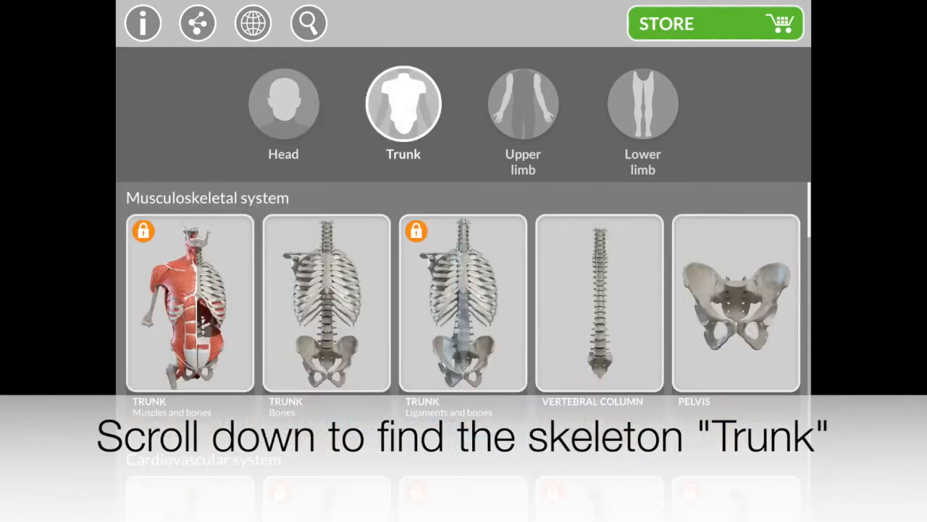
{"action": "scroll", "scroll_direction": "down", "scroll_amount": 3}
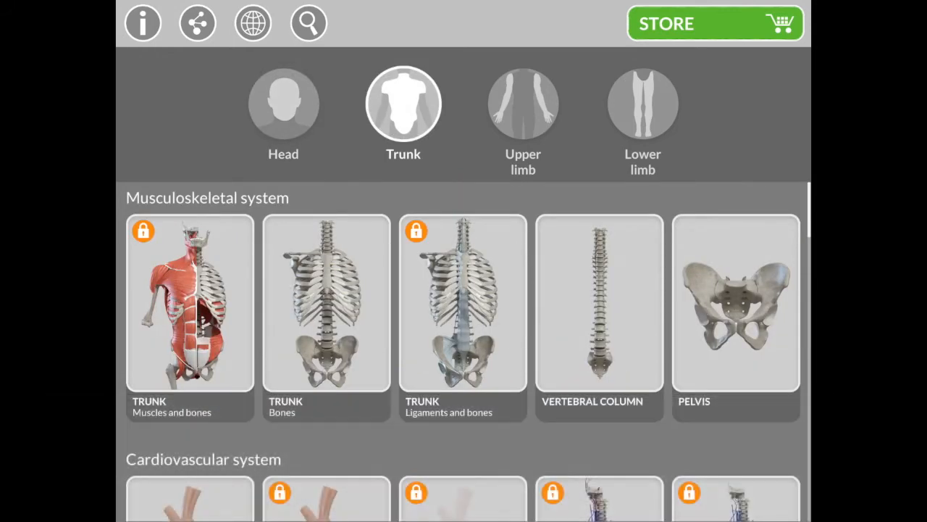
{"action": "left_click", "coordinate": [326, 305]}
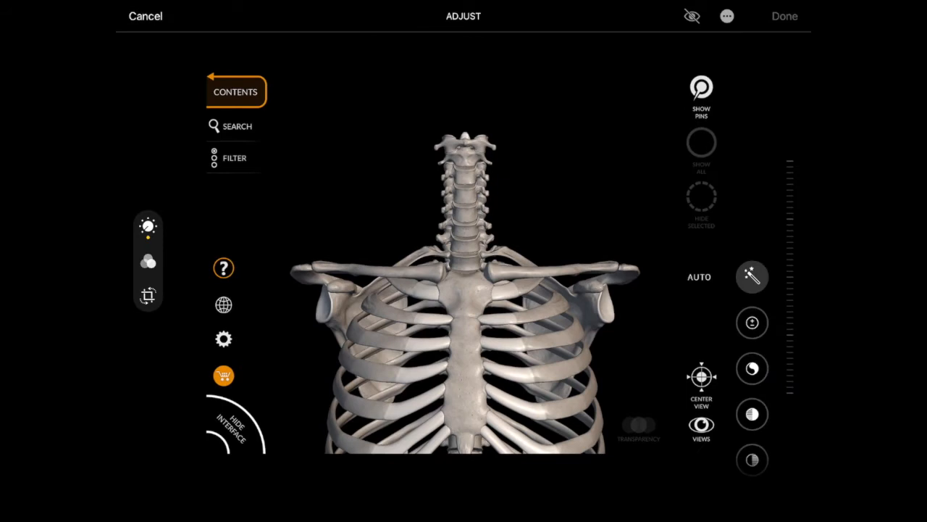
Step: Crop the skeleton screenshot to the rib cage, spine and shoulders
{"action": "left_click", "coordinate": [751, 276]}
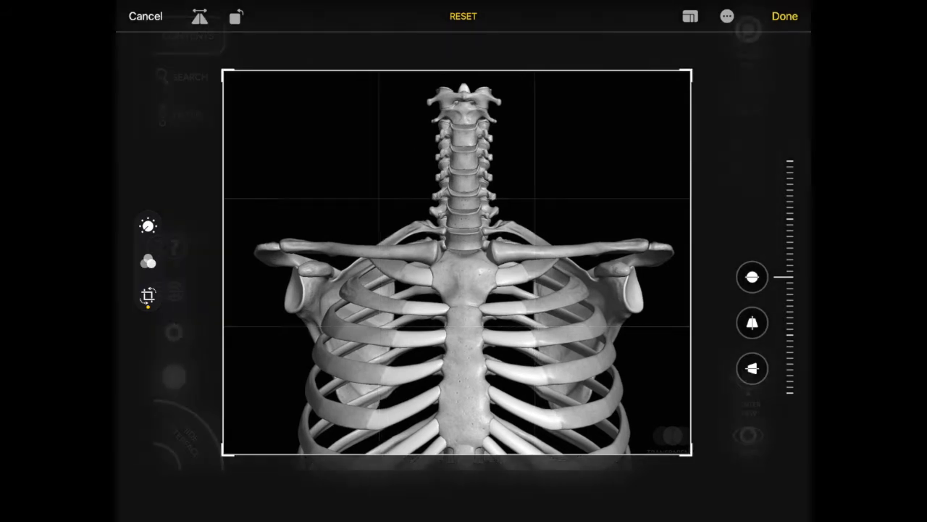
{"action": "left_click", "coordinate": [784, 16]}
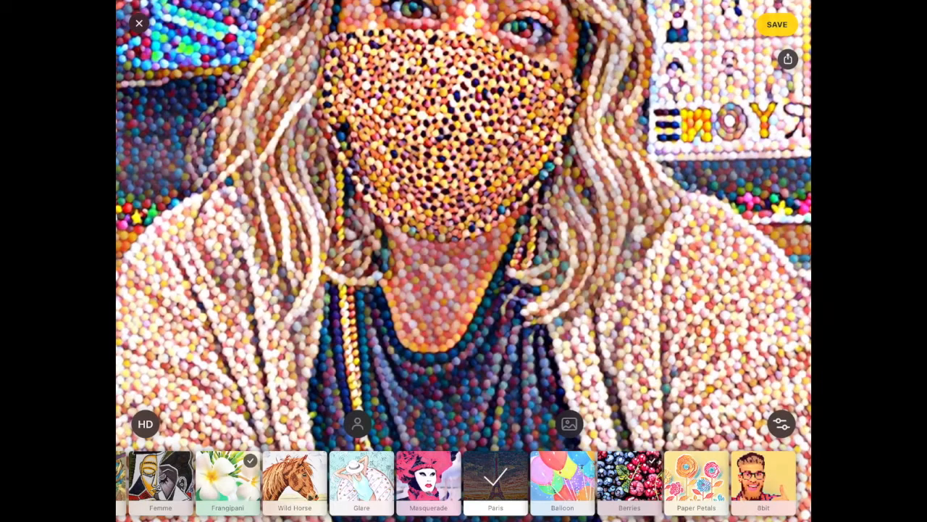
Step: Leave the portrait, open the cropped skeleton from Recents, and apply Curly Hair
{"action": "left_click", "coordinate": [226, 482]}
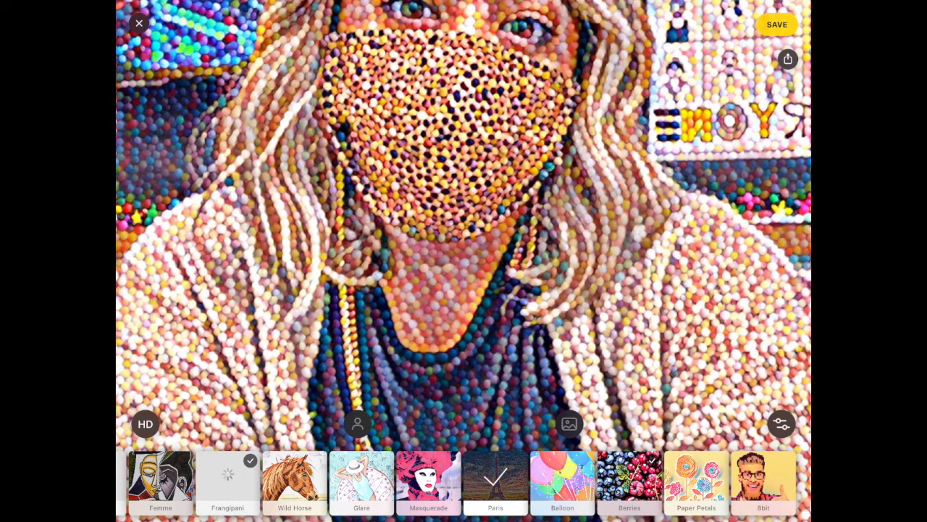
{"action": "left_click", "coordinate": [138, 24]}
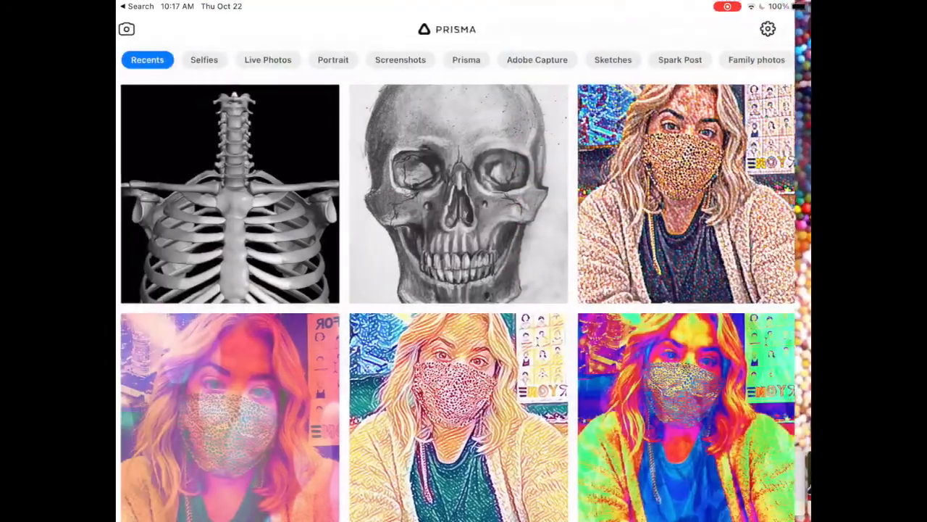
{"action": "left_click", "coordinate": [230, 193]}
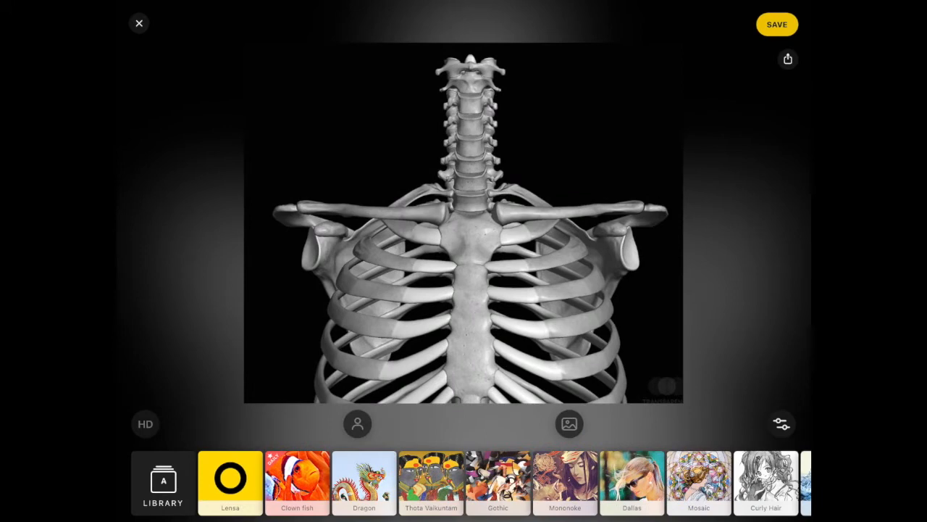
{"action": "left_click", "coordinate": [765, 481]}
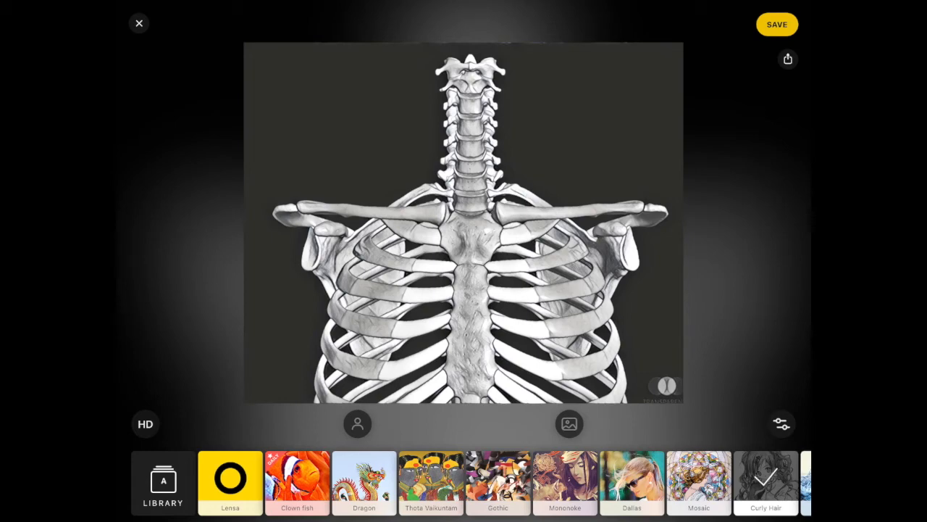
Step: Give the skeleton torso Prisma's Daryl Feril style, save it, and bring up the photo picker
{"action": "scroll", "scroll_direction": "left", "scroll_amount": 3}
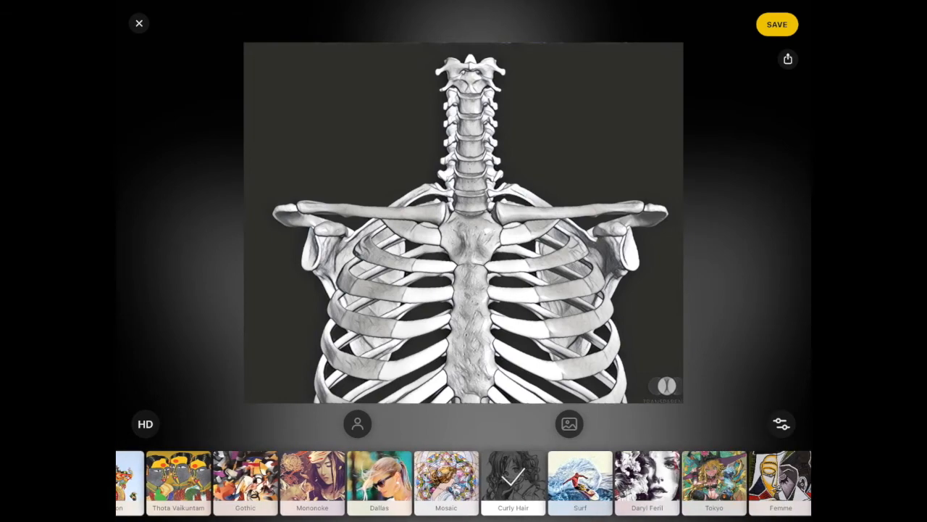
{"action": "left_click", "coordinate": [647, 482]}
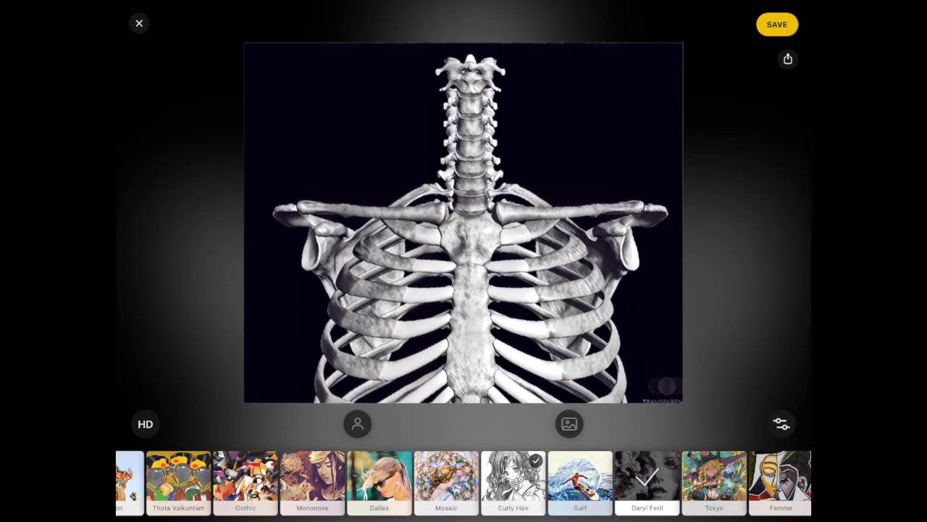
{"action": "scroll", "scroll_direction": "left", "scroll_amount": 3}
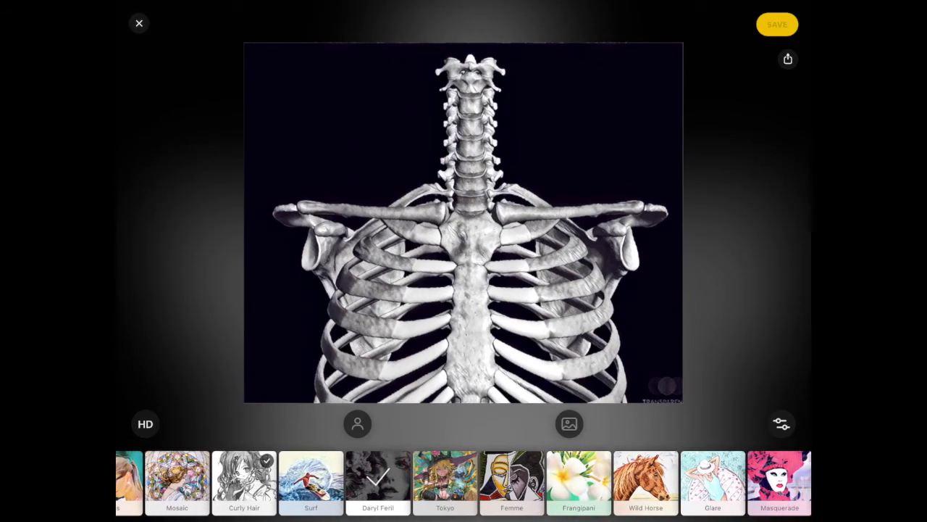
{"action": "left_click", "coordinate": [775, 23]}
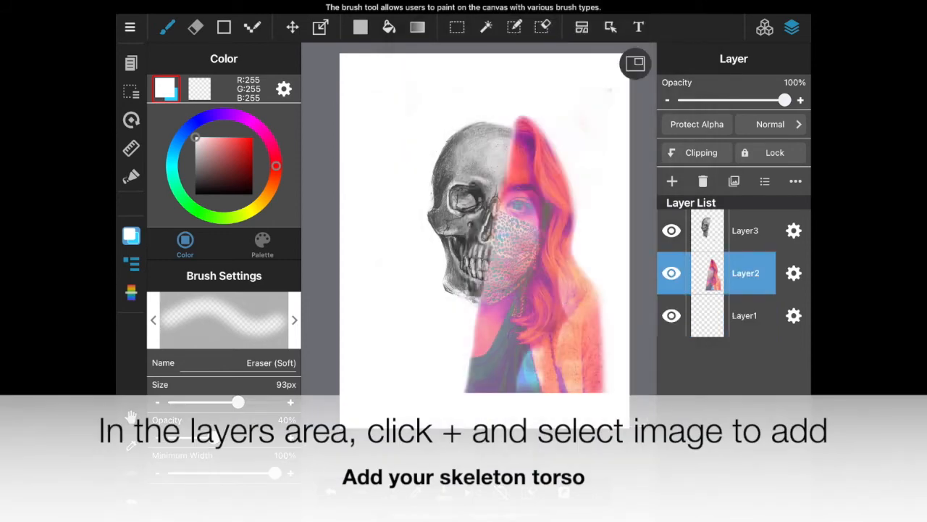
{"action": "left_click", "coordinate": [672, 181]}
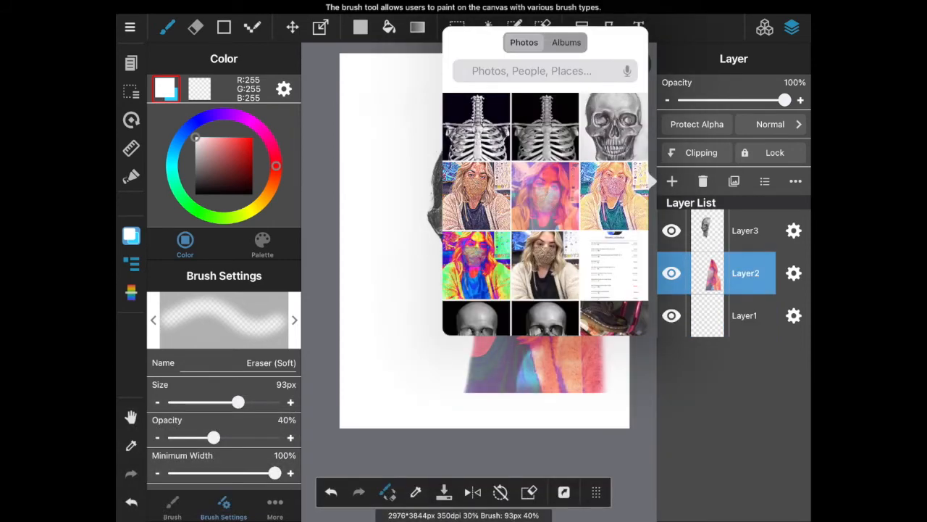
Step: Add the stylized skeleton photo as a new layer, enlarged across the lower canvas
{"action": "left_click", "coordinate": [476, 127]}
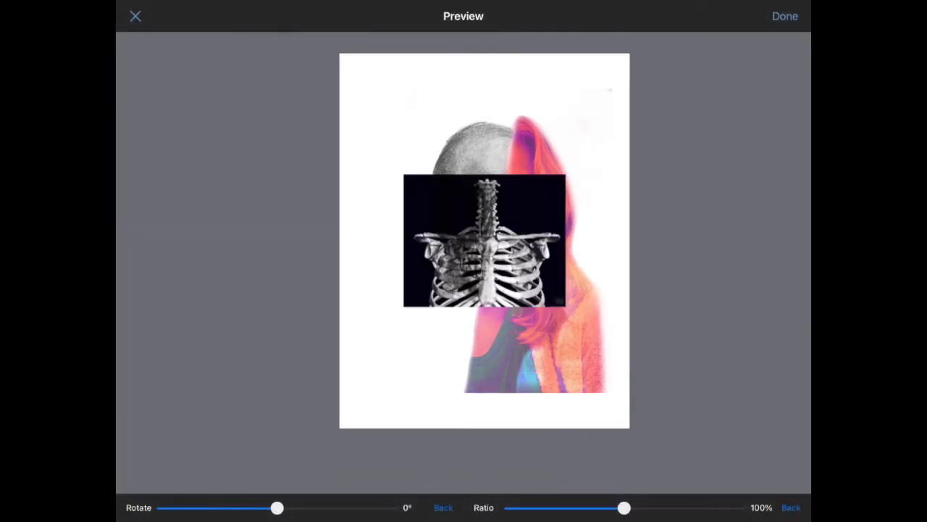
{"action": "left_click_drag", "start_coordinate": [624, 507], "coordinate": [689, 508]}
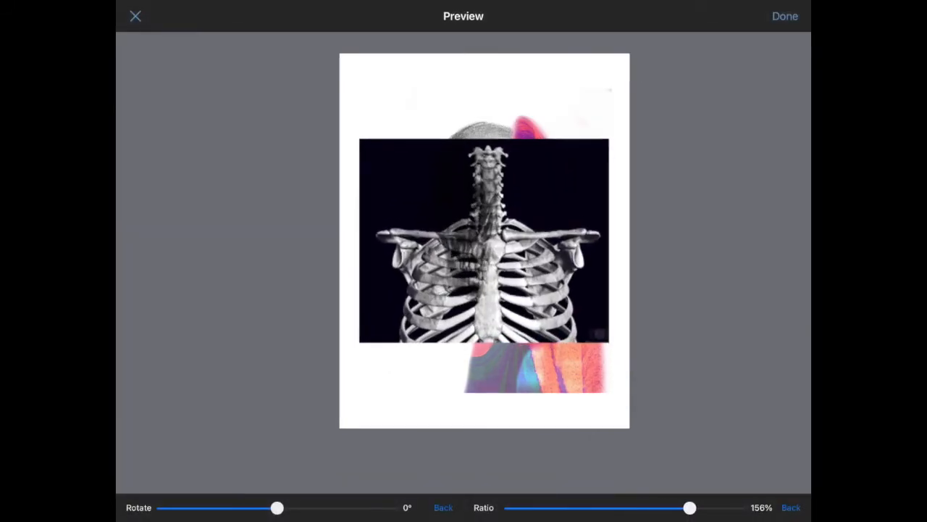
{"action": "left_click_drag", "start_coordinate": [688, 507], "coordinate": [690, 508]}
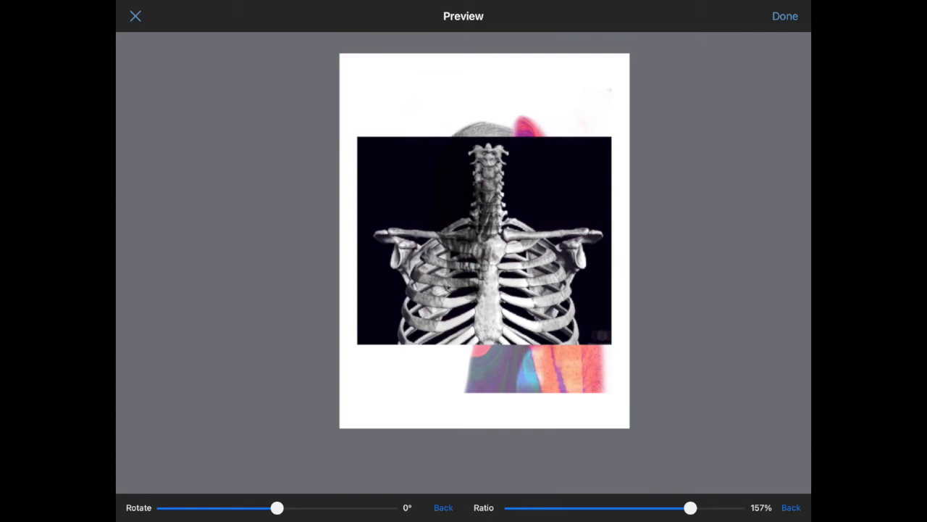
{"action": "left_click_drag", "start_coordinate": [690, 507], "coordinate": [678, 507]}
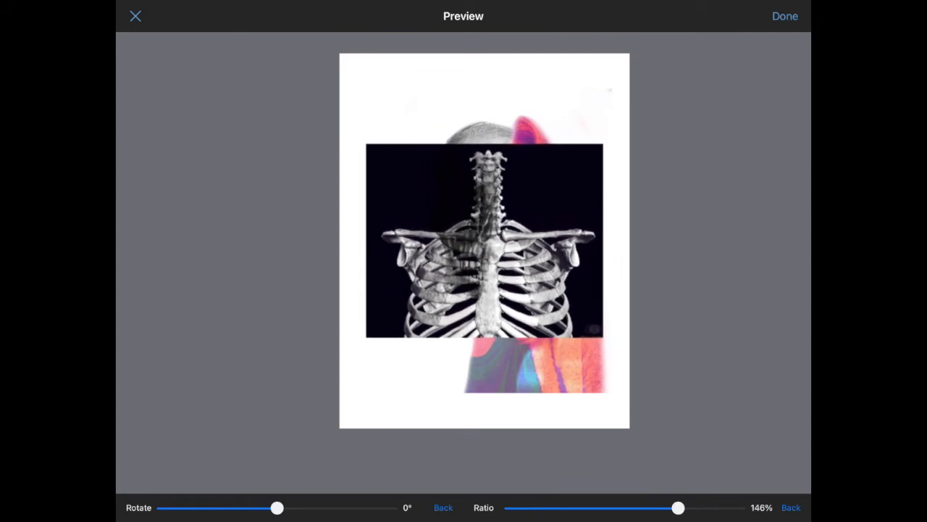
{"action": "left_click_drag", "start_coordinate": [678, 507], "coordinate": [658, 507]}
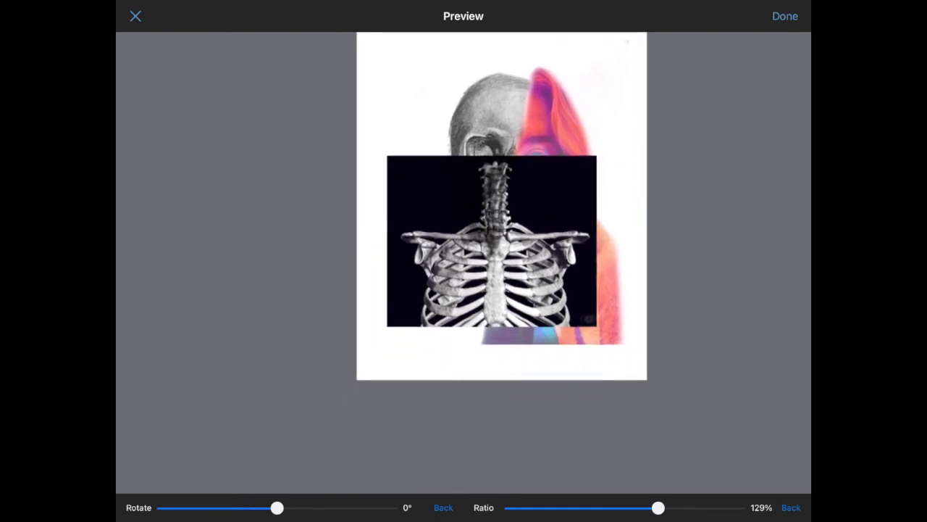
{"action": "left_click_drag", "start_coordinate": [658, 507], "coordinate": [690, 507]}
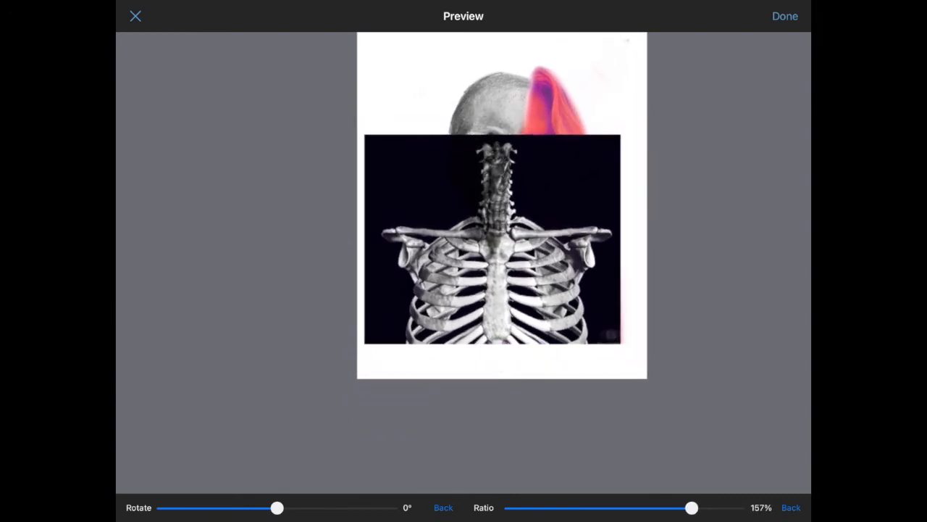
{"action": "left_click", "coordinate": [784, 16]}
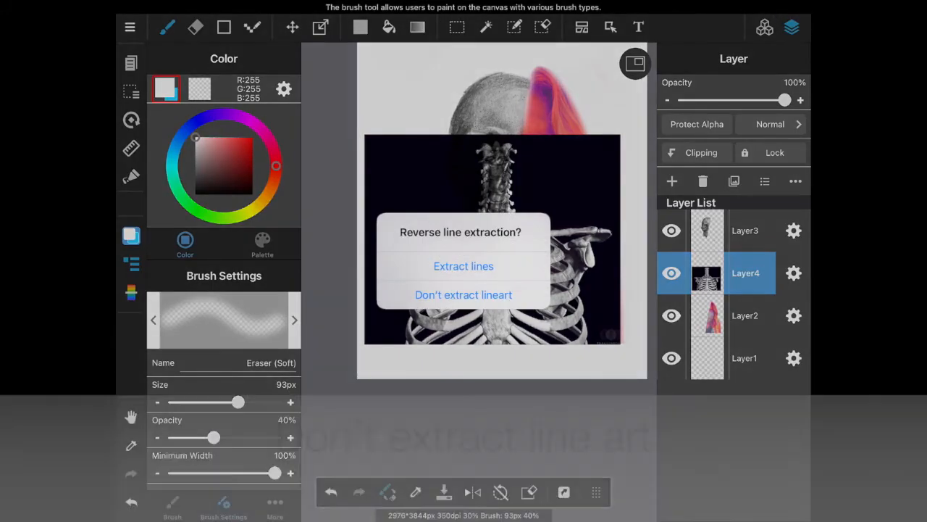
Step: Keep the skeleton without lineart extraction, move Layer4 below Layer2, and start transforming it
{"action": "left_click", "coordinate": [463, 294]}
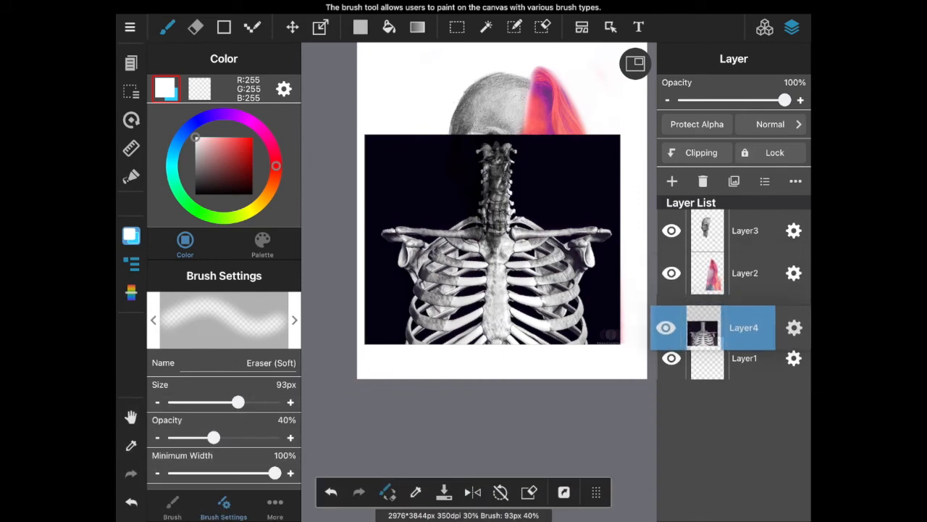
{"action": "left_click_drag", "start_coordinate": [707, 328], "coordinate": [706, 315]}
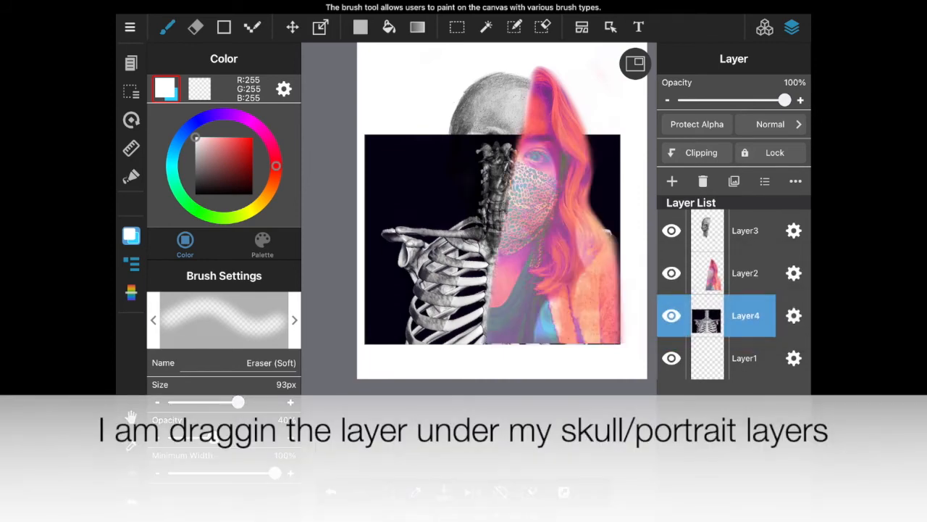
{"action": "left_click", "coordinate": [320, 27]}
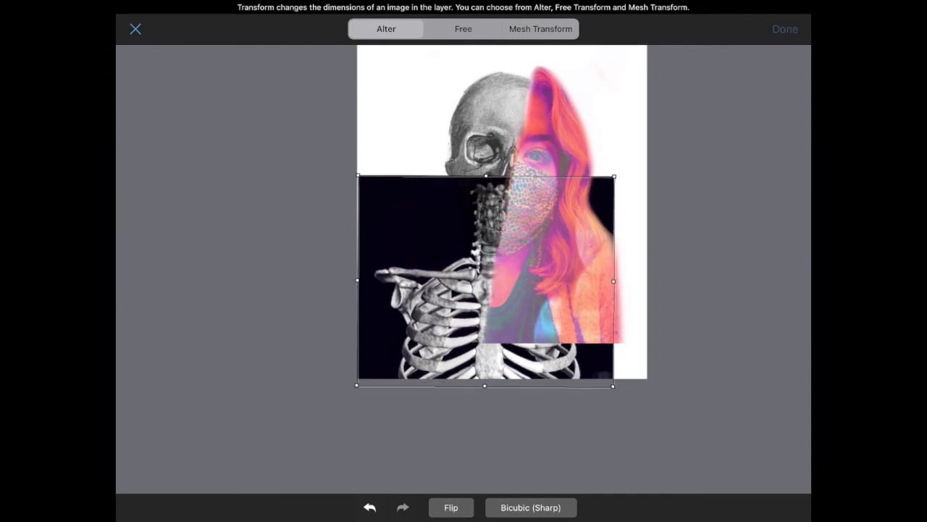
Step: Confirm the resized skeleton set low, its ribcage reaching the page bottom
{"action": "left_click", "coordinate": [785, 29]}
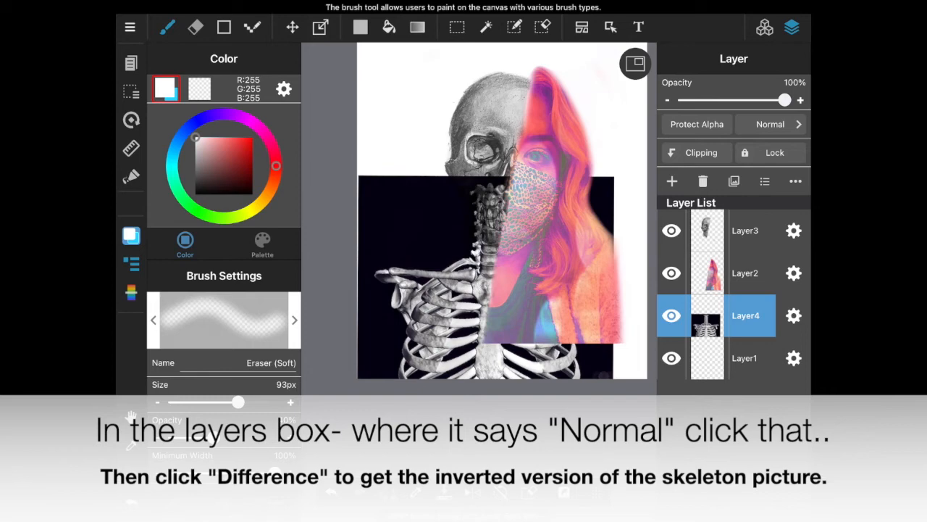
Step: Change the skeleton layer's blend mode from Normal to Difference
{"action": "left_click", "coordinate": [771, 124]}
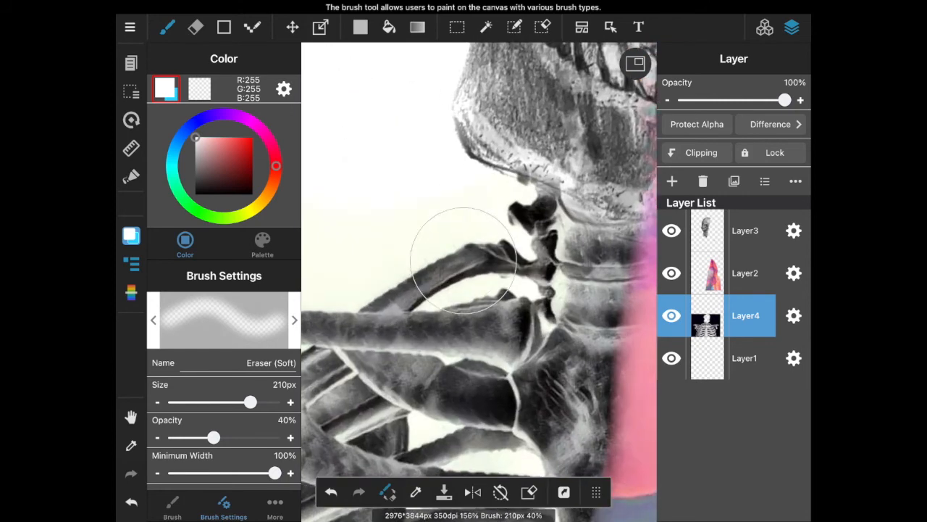
Step: Soft-erase the skeleton's dark edges near the neck, lower left and shoulder tip
{"action": "left_click_drag", "start_coordinate": [250, 402], "coordinate": [216, 402]}
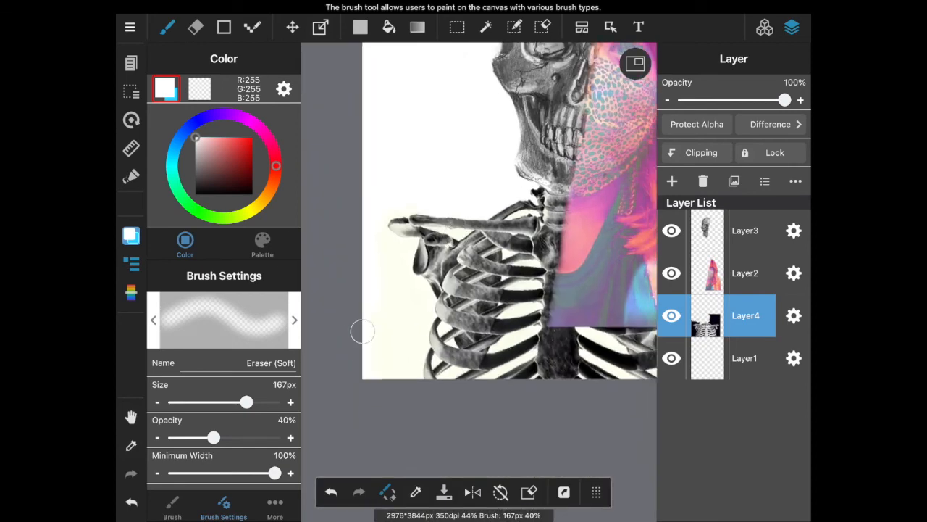
{"action": "left_click_drag", "start_coordinate": [246, 402], "coordinate": [268, 403]}
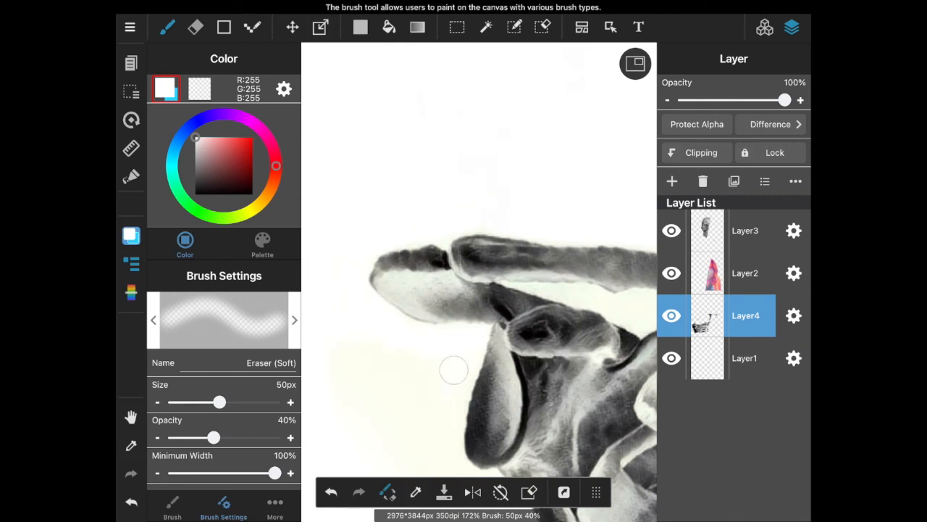
{"action": "left_click_drag", "start_coordinate": [220, 402], "coordinate": [249, 402]}
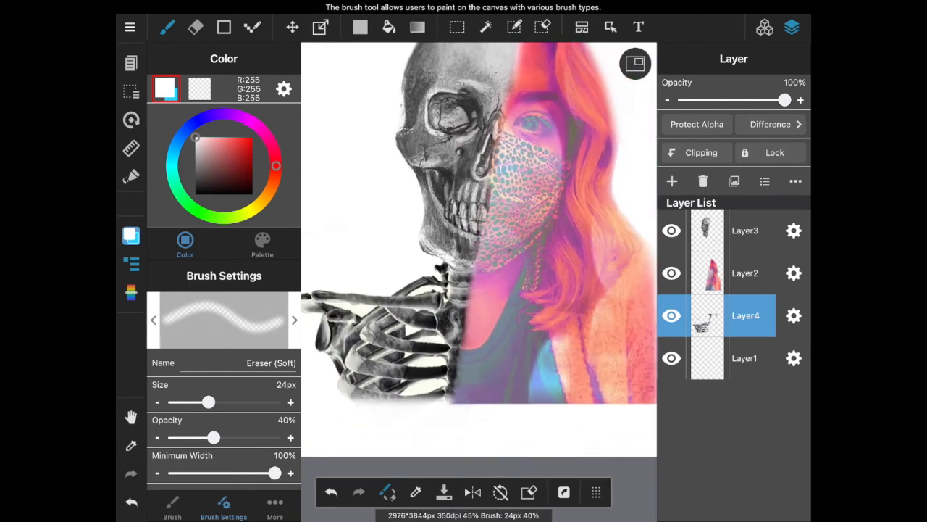
Step: Choose Export png/jpg files from the main menu
{"action": "left_click", "coordinate": [746, 273]}
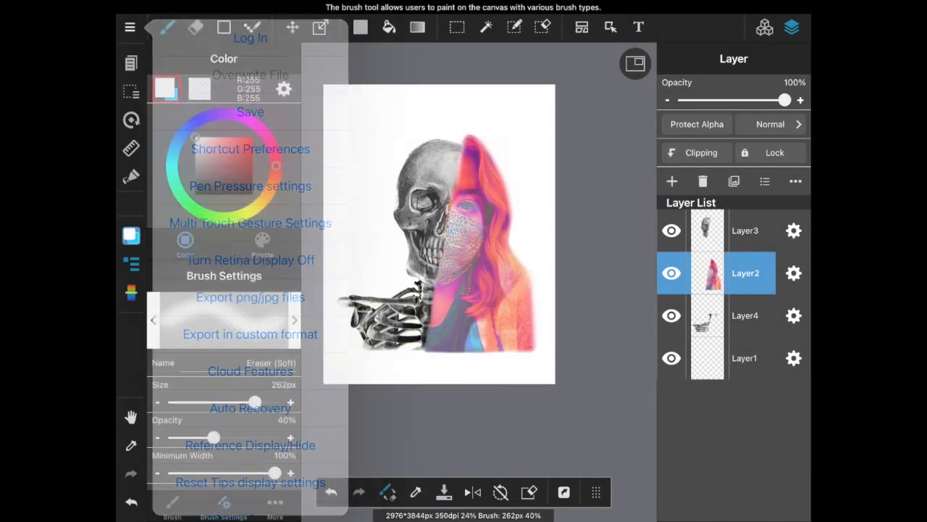
{"action": "left_click", "coordinate": [250, 297]}
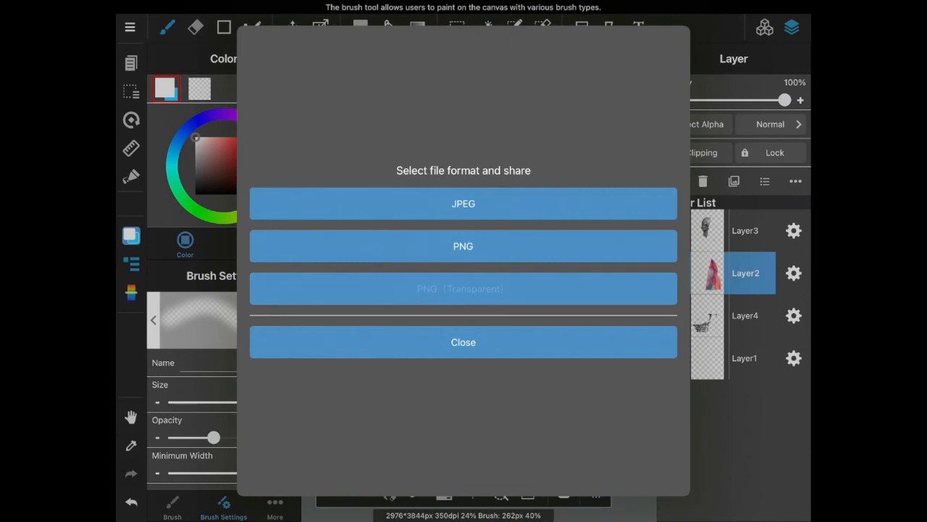